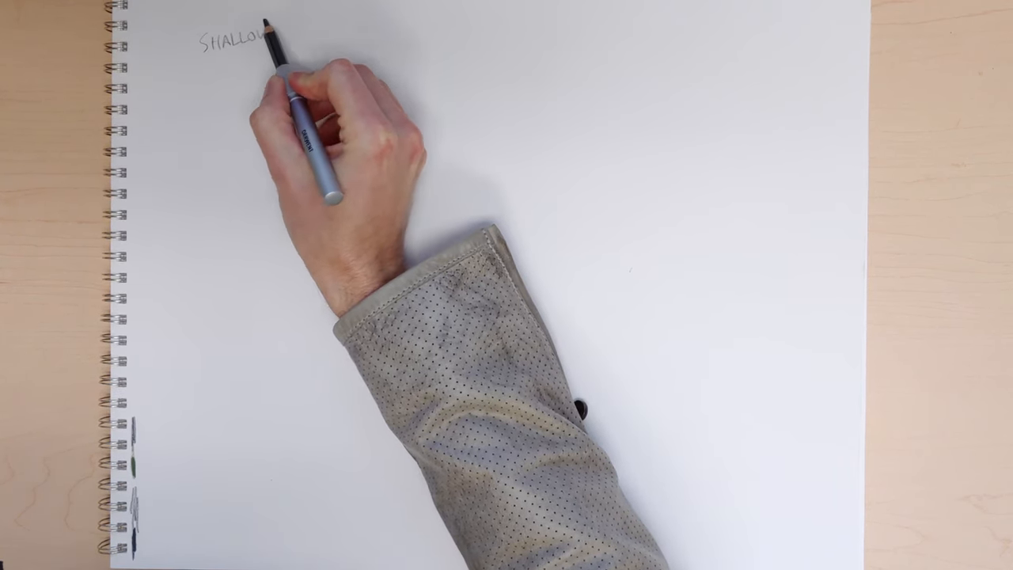
# Step: Jot pencil notes 'AT', 'BG', 'OPTIONS', 'SMALL', 'FG DK 1-10 val' and shade the dark foreground
pyautogui.write('ATM, PERSP.')
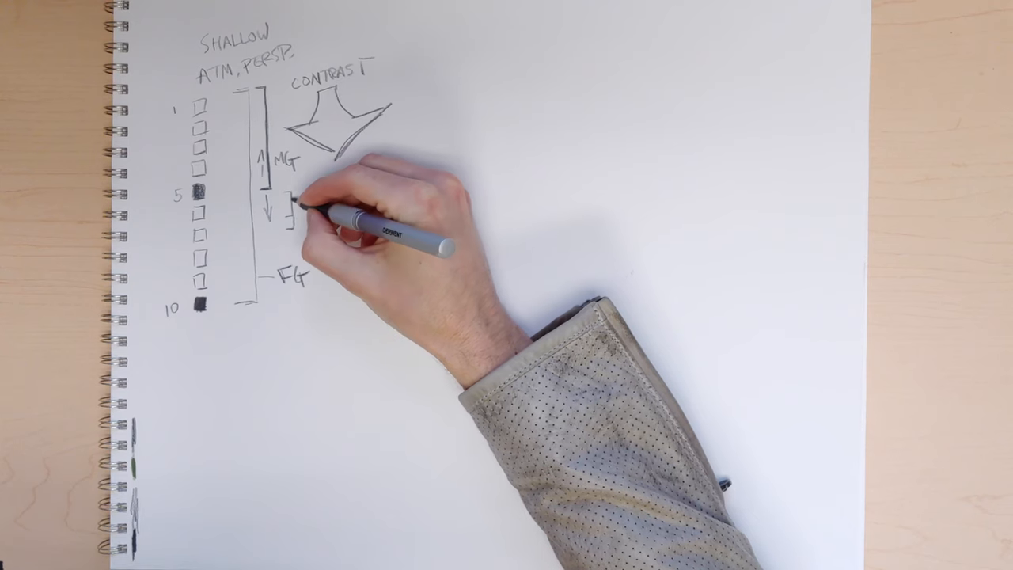
pyautogui.write('BG')
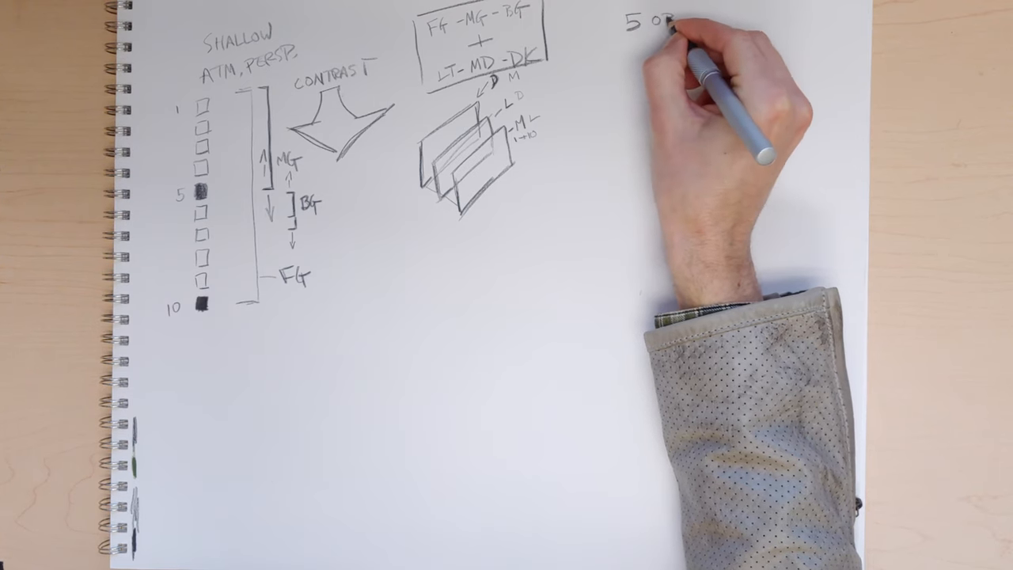
pyautogui.write('OPTIONS')
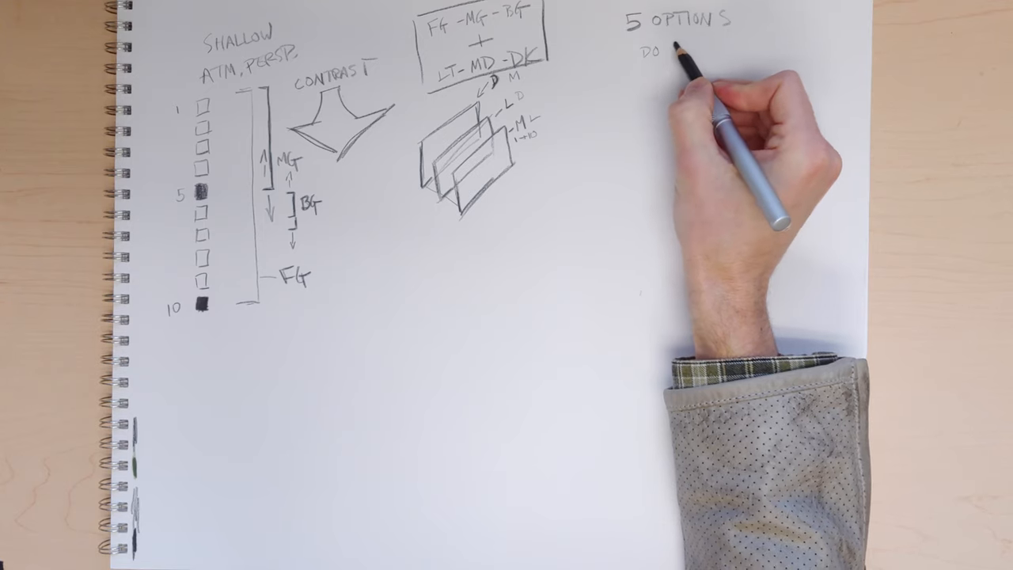
pyautogui.write('SMALL')
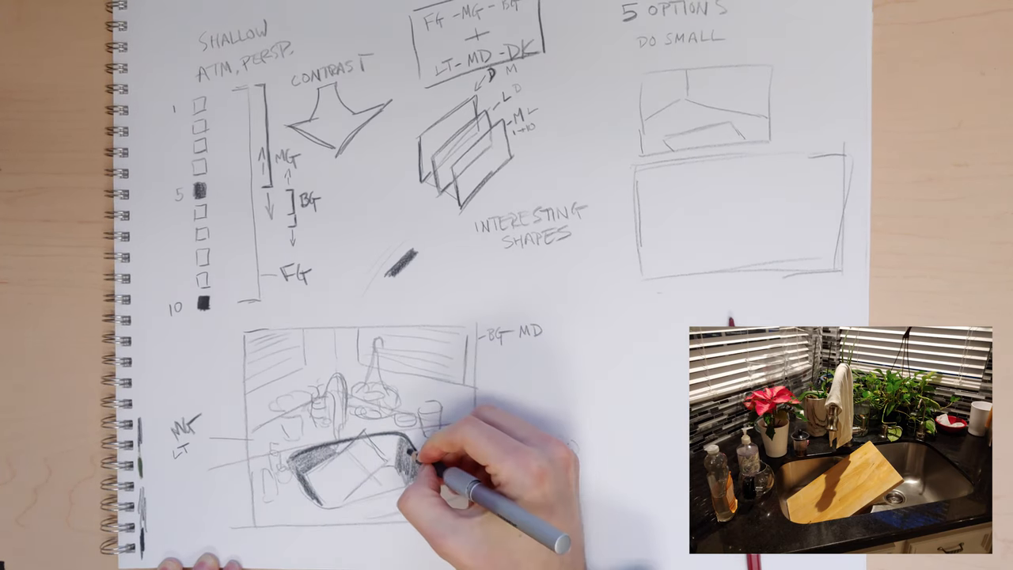
pyautogui.write('FG DK 1-10 val')
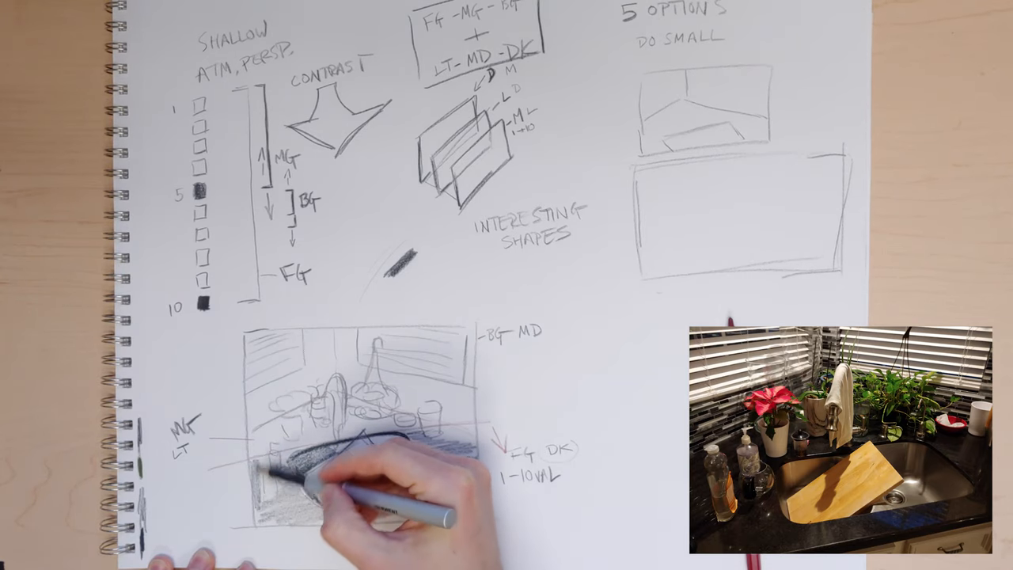
pyautogui.moveTo(357, 459); pyautogui.dragTo(340, 499)
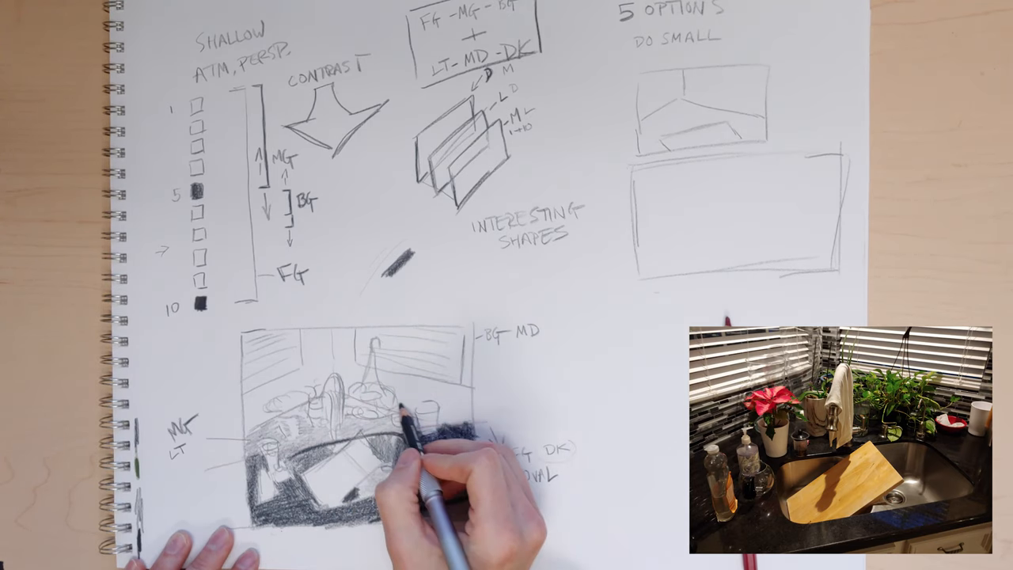
pyautogui.moveTo(428, 444)
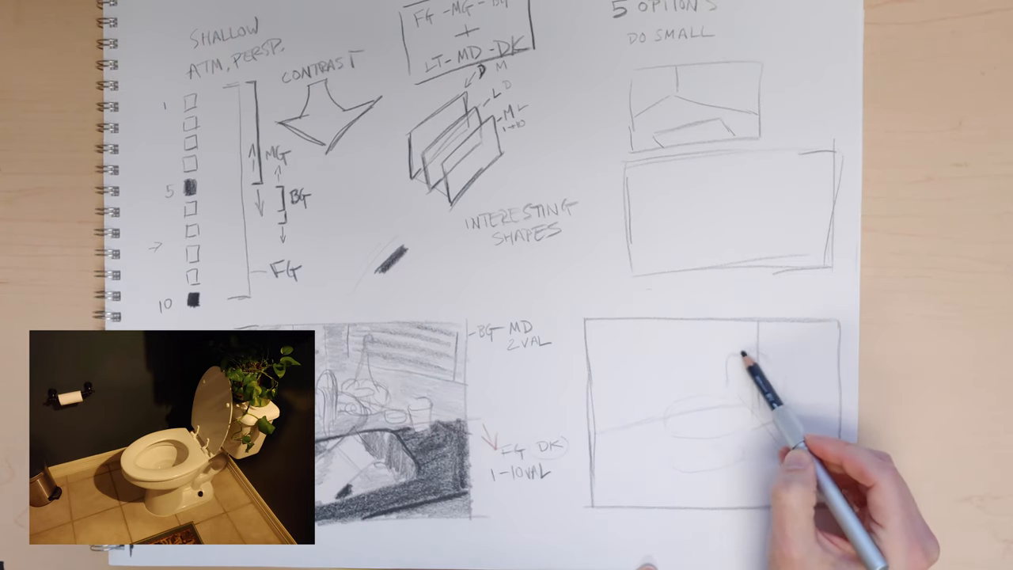
pyautogui.moveTo(775, 380)
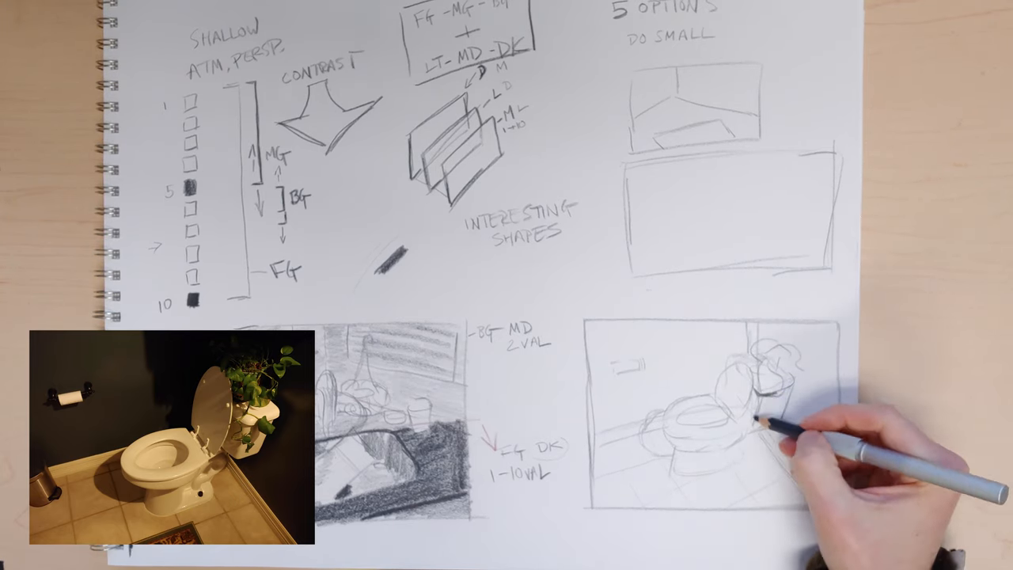
pyautogui.moveTo(767, 427)
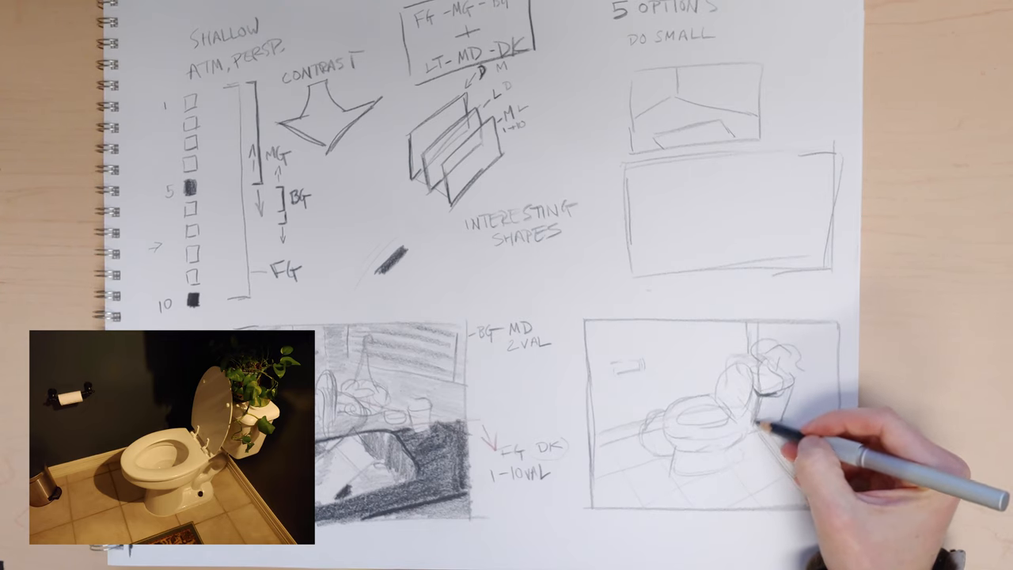